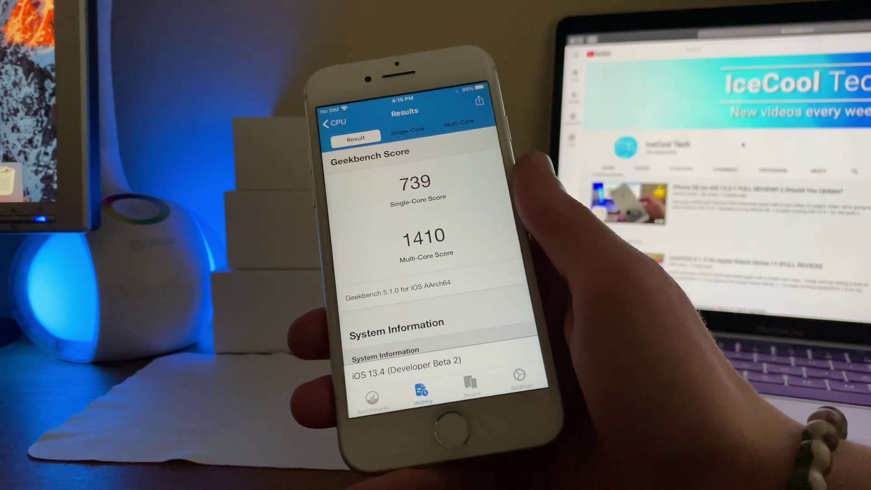
- Compare the single-core score of 739 with the iPhone 7 average of 744
click(408, 130)
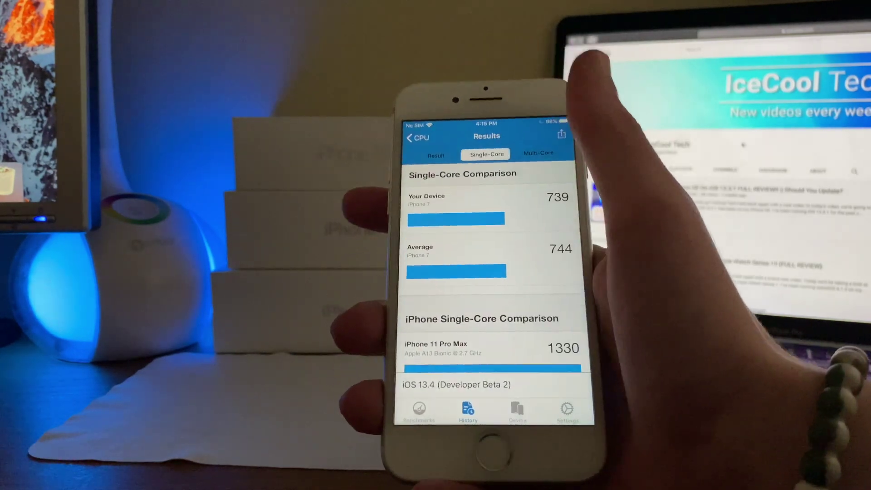